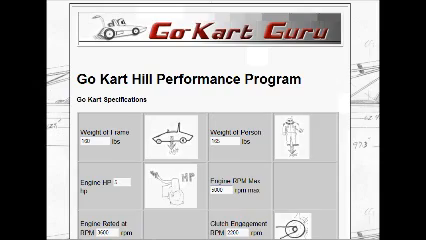
Step: Calculate the go-kart's total weight, ratio, chain tensions, maximum speed and hill-climbing status from the entered specs
{"action": "scroll", "scroll_direction": "down", "scroll_amount": 3}
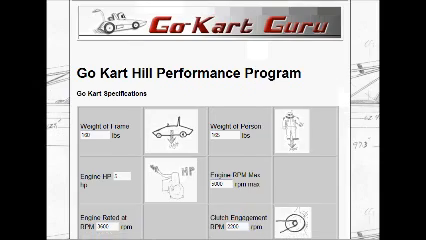
{"action": "scroll", "scroll_direction": "down", "scroll_amount": 3}
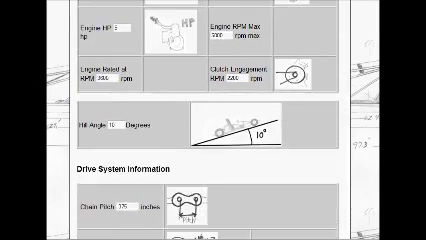
{"action": "scroll", "scroll_direction": "down", "scroll_amount": 3}
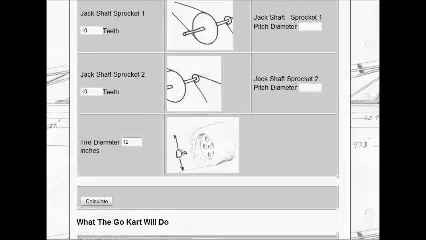
{"action": "scroll", "scroll_direction": "down", "scroll_amount": 3}
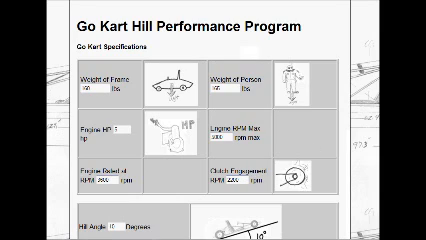
{"action": "scroll", "scroll_direction": "down", "scroll_amount": 3}
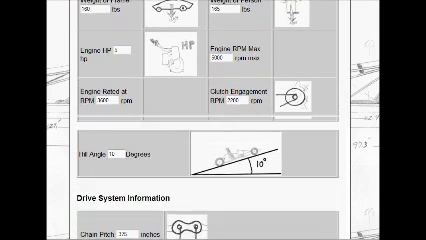
{"action": "scroll", "scroll_direction": "down", "scroll_amount": 3}
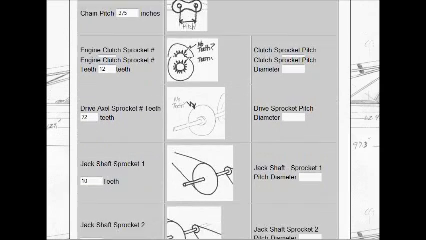
{"action": "scroll", "scroll_direction": "down", "scroll_amount": 3}
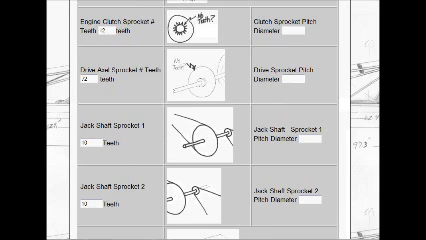
{"action": "scroll", "scroll_direction": "down", "scroll_amount": 3}
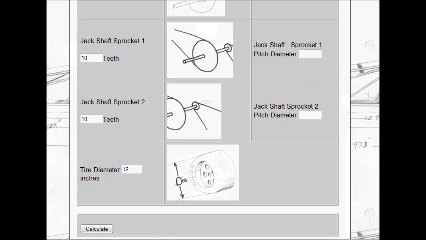
{"action": "scroll", "scroll_direction": "down", "scroll_amount": 3}
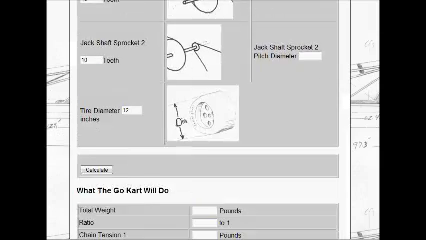
{"action": "scroll", "scroll_direction": "down", "scroll_amount": 3}
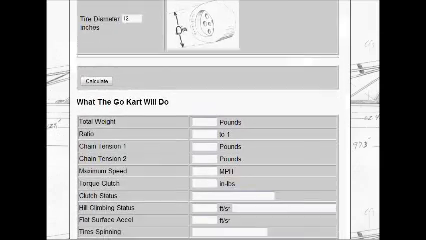
{"action": "scroll", "scroll_direction": "down", "scroll_amount": 3}
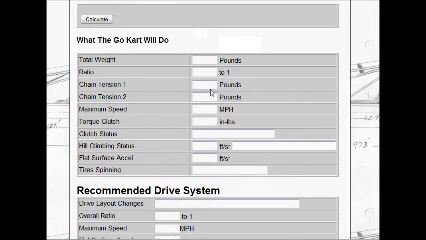
{"action": "mouse_move", "coordinate": [212, 92]}
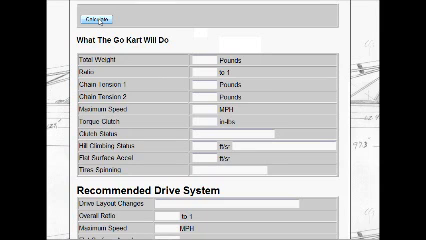
{"action": "left_click", "coordinate": [106, 14]}
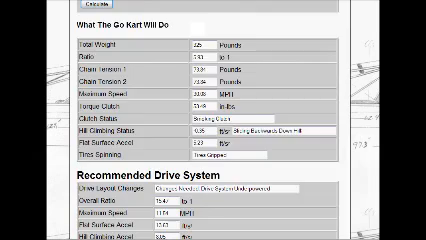
Step: Recalculate with the 25-tooth jack shaft sprocket and review the reduced top speed and hill-climbing result
{"action": "scroll", "scroll_direction": "down", "scroll_amount": 3}
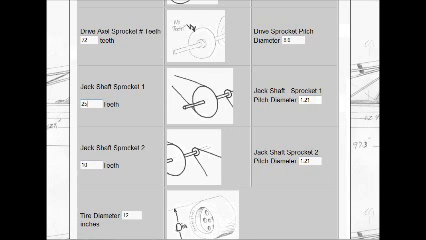
{"action": "scroll", "scroll_direction": "down", "scroll_amount": 3}
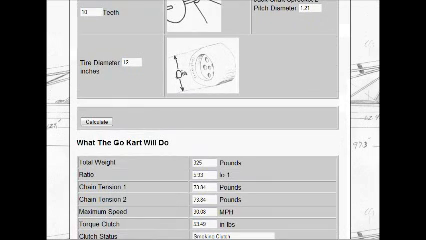
{"action": "left_click", "coordinate": [100, 114]}
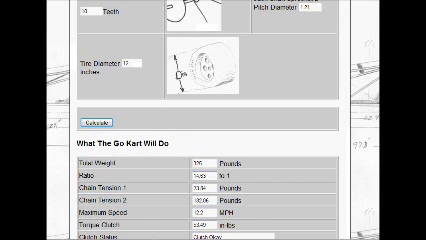
{"action": "scroll", "scroll_direction": "down", "scroll_amount": 3}
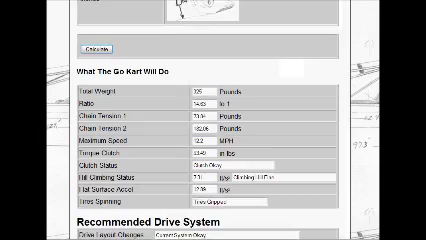
{"action": "scroll", "scroll_direction": "down", "scroll_amount": 3}
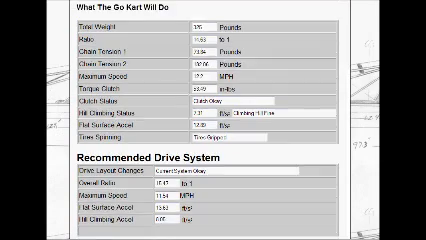
{"action": "scroll", "scroll_direction": "up", "scroll_amount": 3}
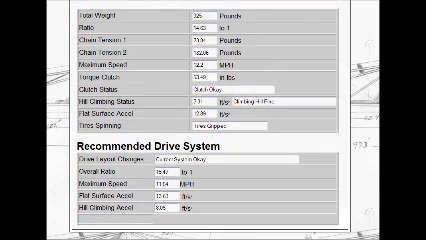